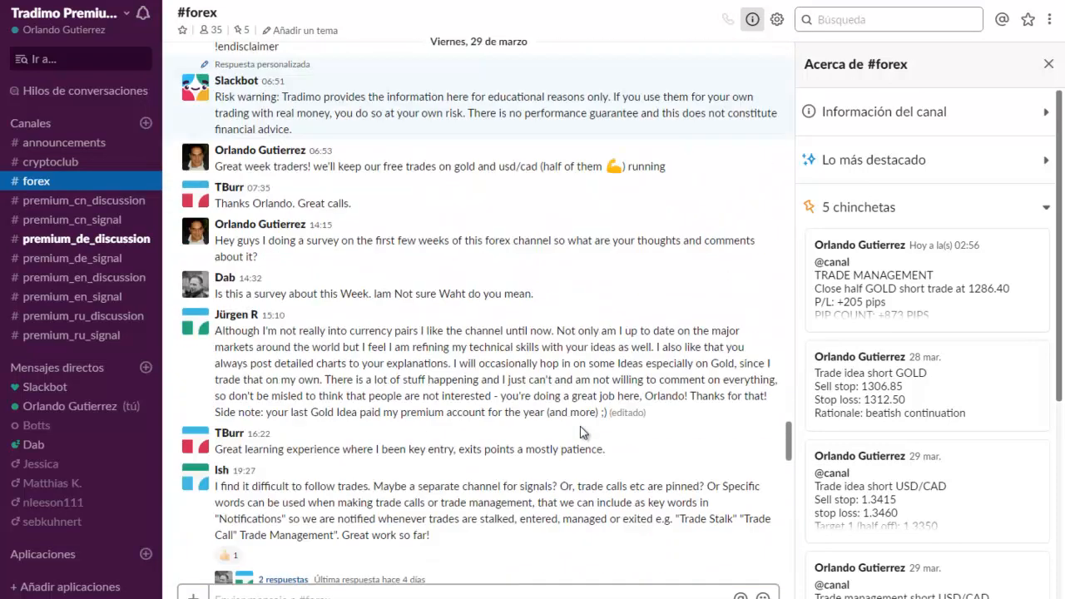
Scroll the #forex history to the 28 March USD/CAD chart post.
scroll("down", 3)
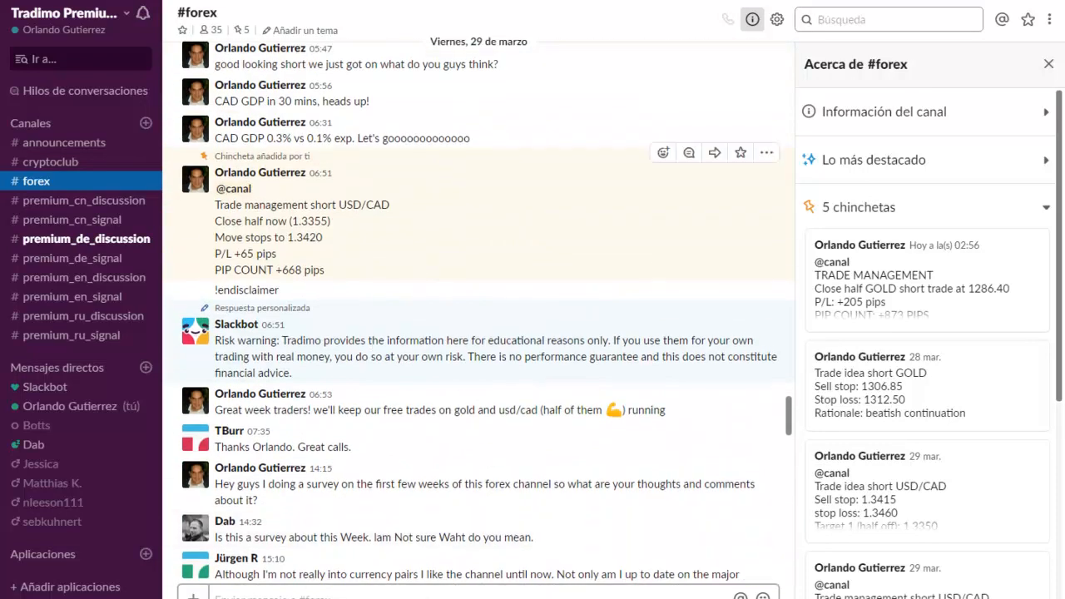
scroll("down", 3)
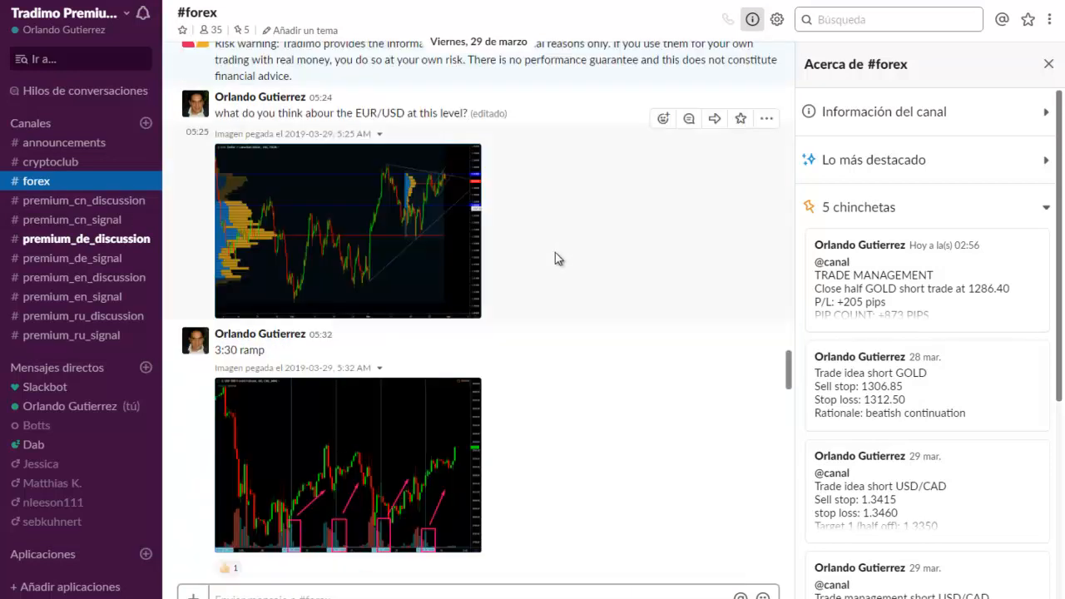
mouse_move(551, 258)
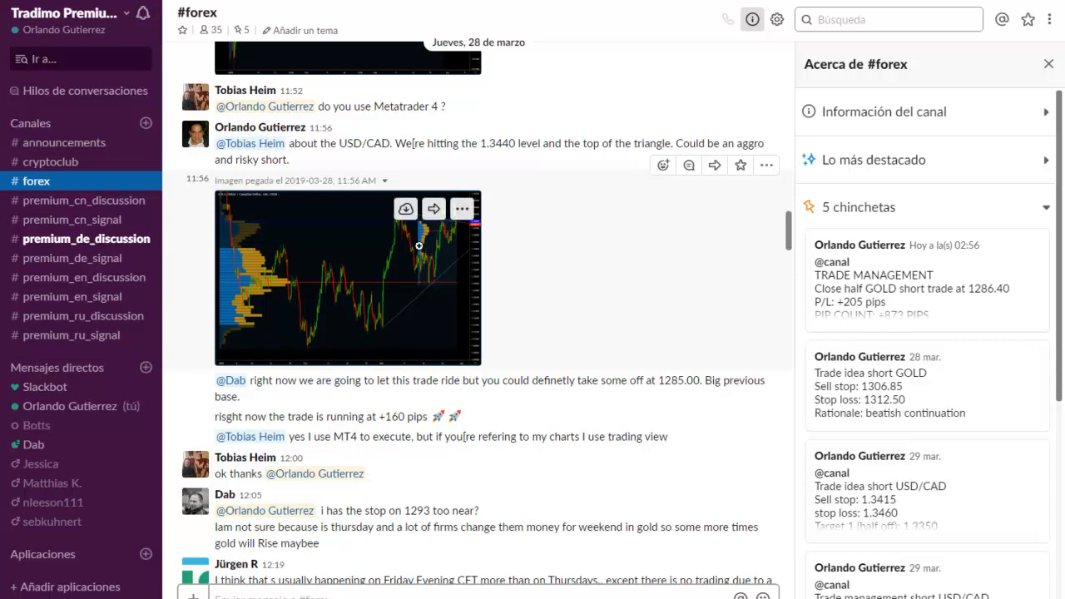
mouse_move(657, 289)
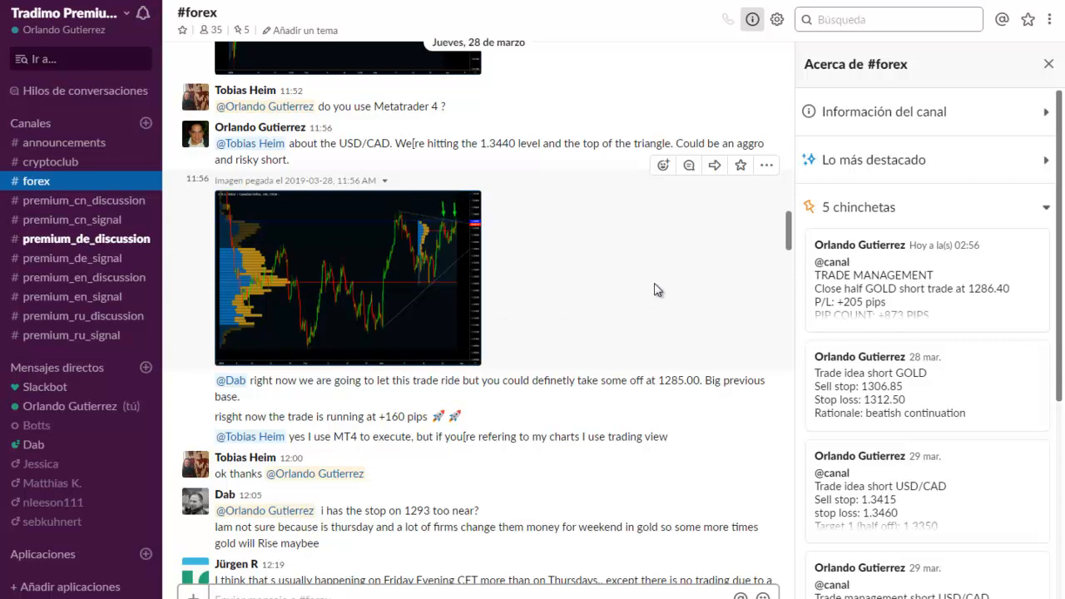
mouse_move(245, 30)
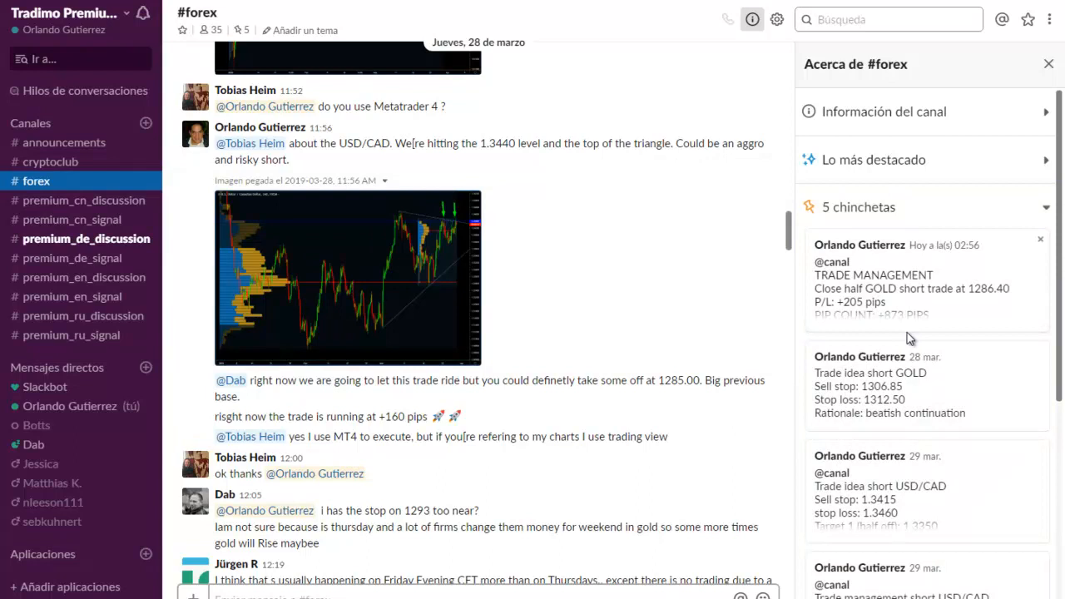
mouse_move(902, 407)
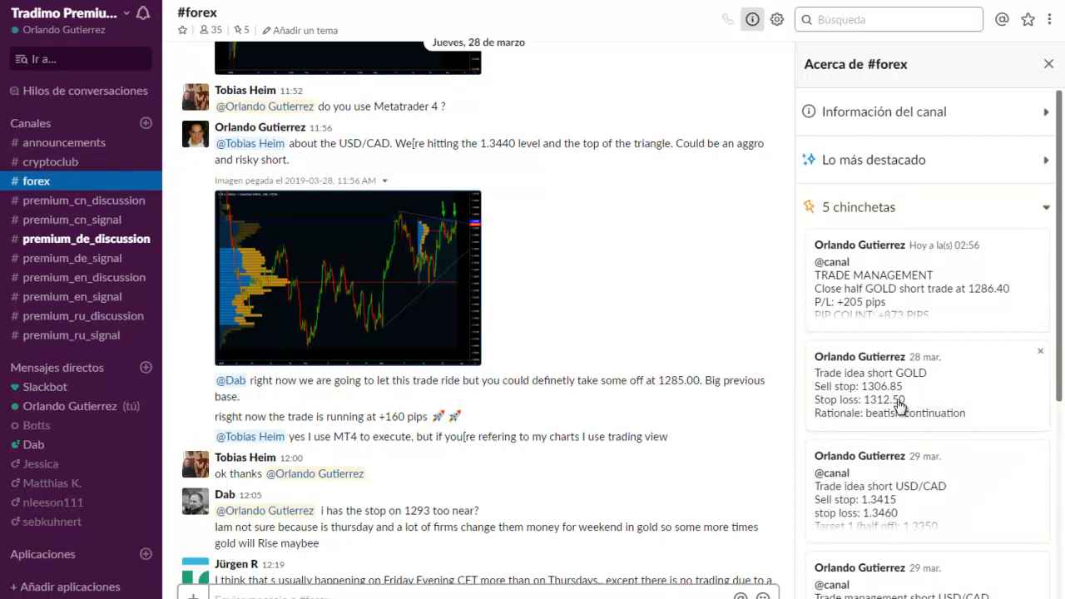
mouse_move(878, 393)
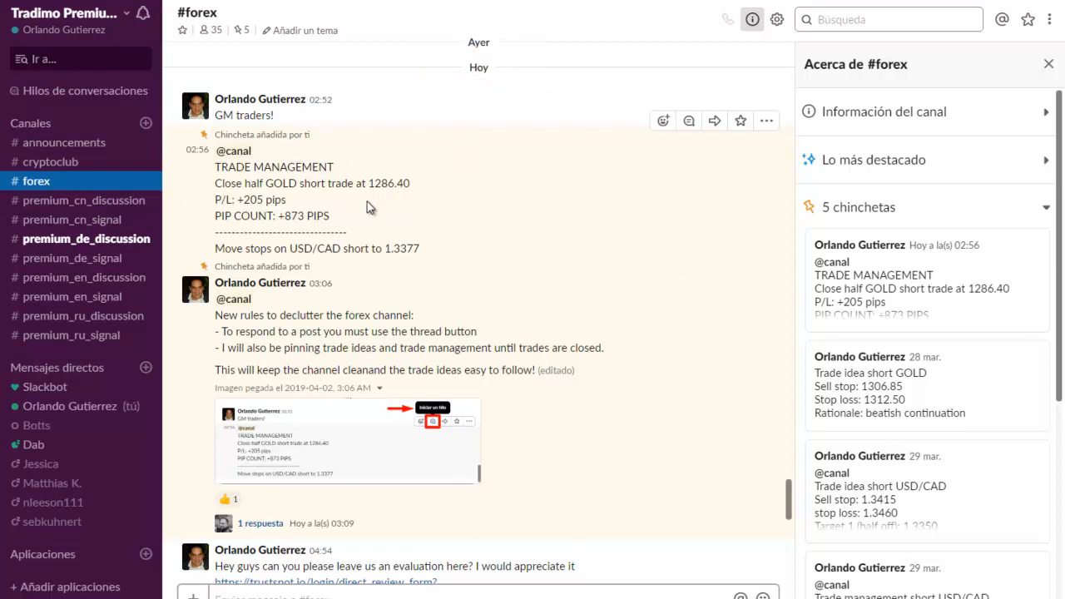
mouse_move(393, 232)
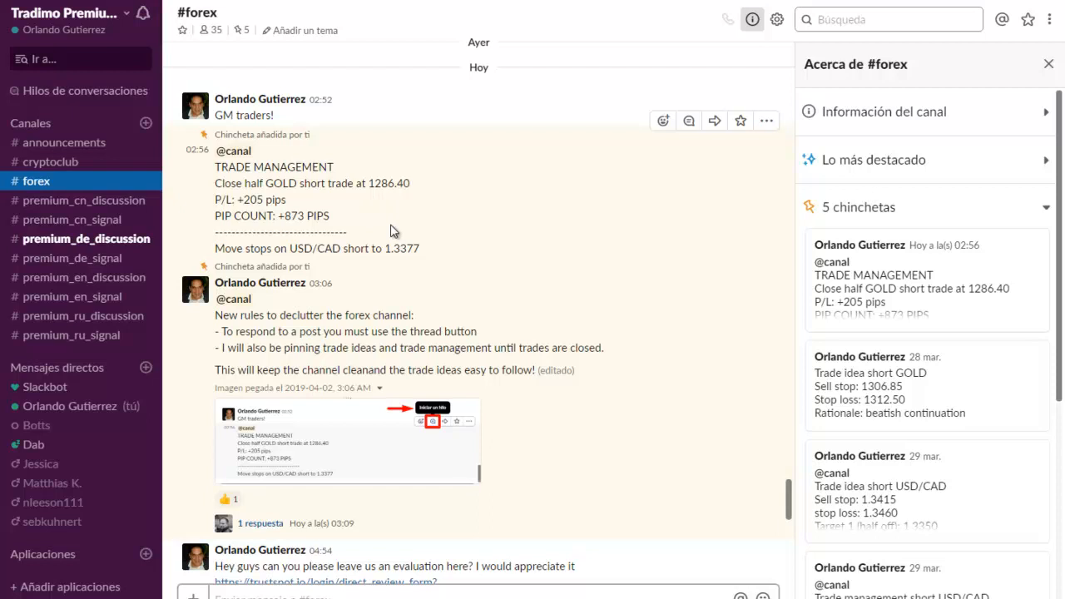
mouse_move(349, 211)
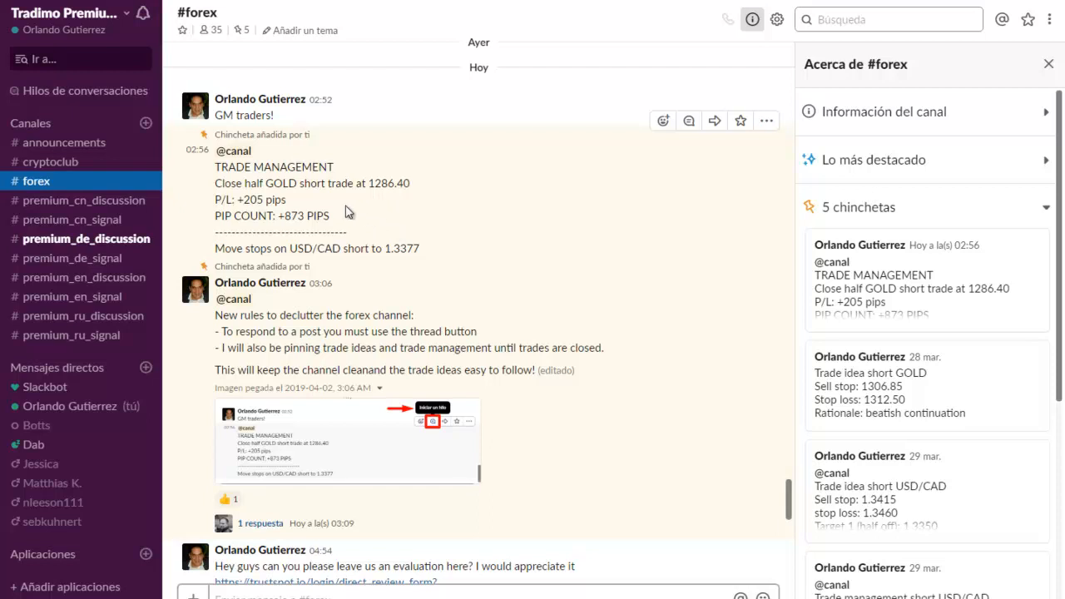
mouse_move(535, 294)
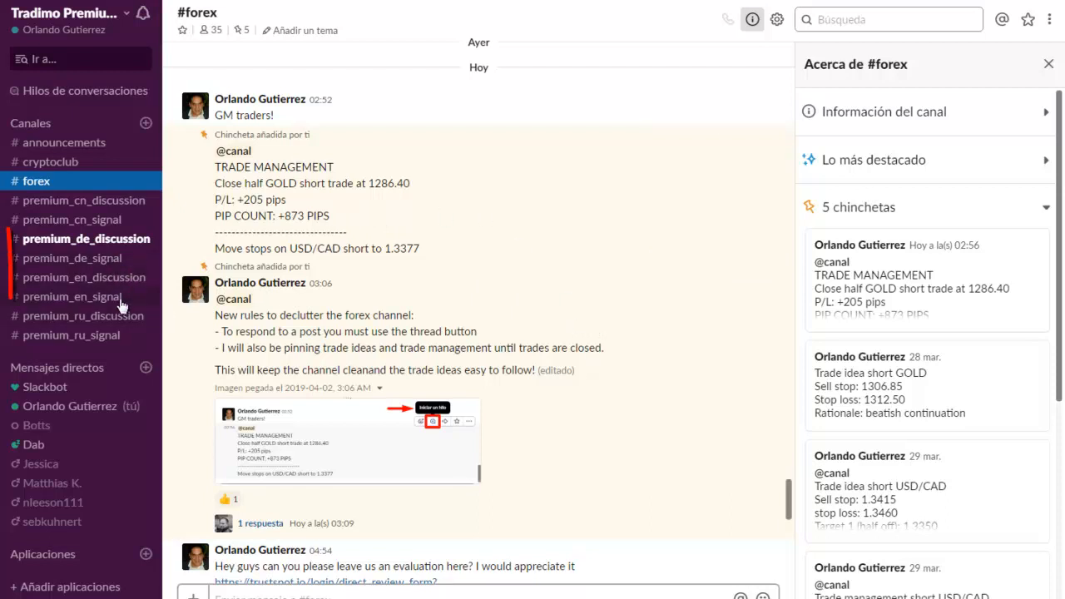
Switch to the #premium_en_signal channel from the sidebar.
left_click(71, 296)
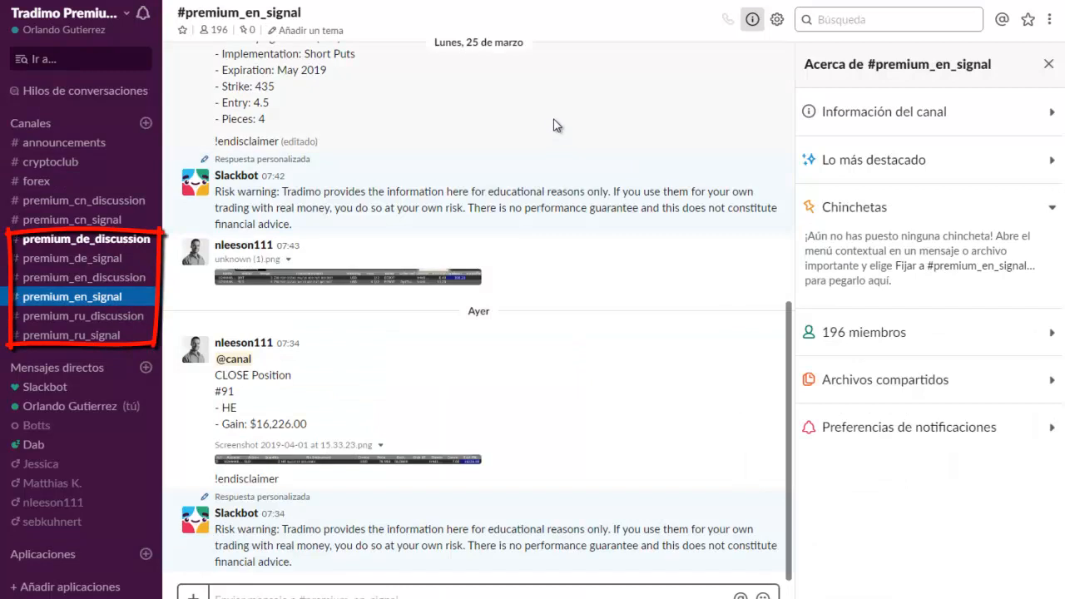
mouse_move(511, 462)
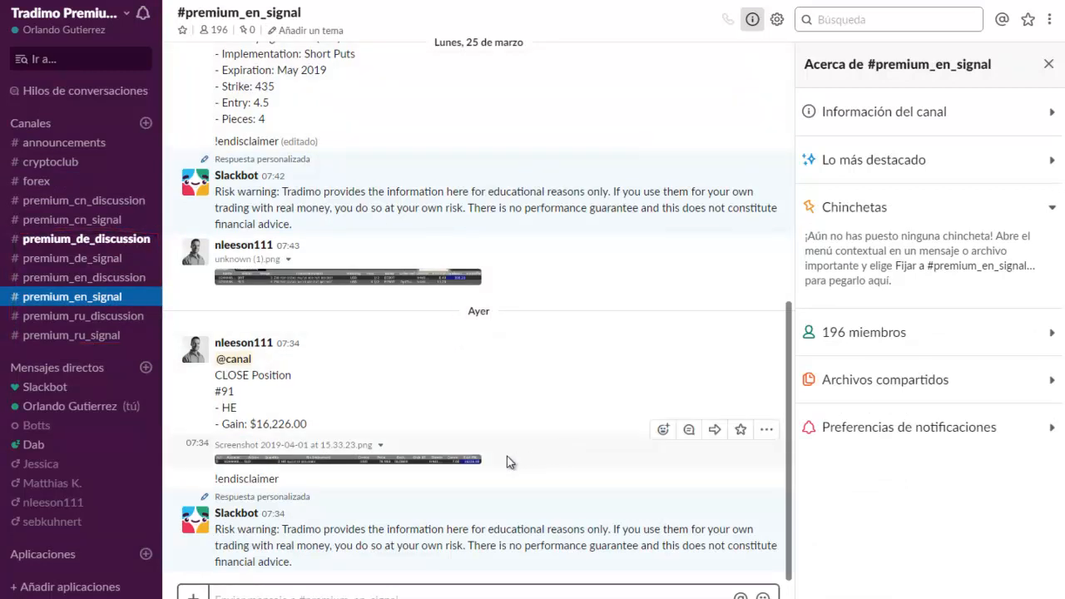
mouse_move(454, 464)
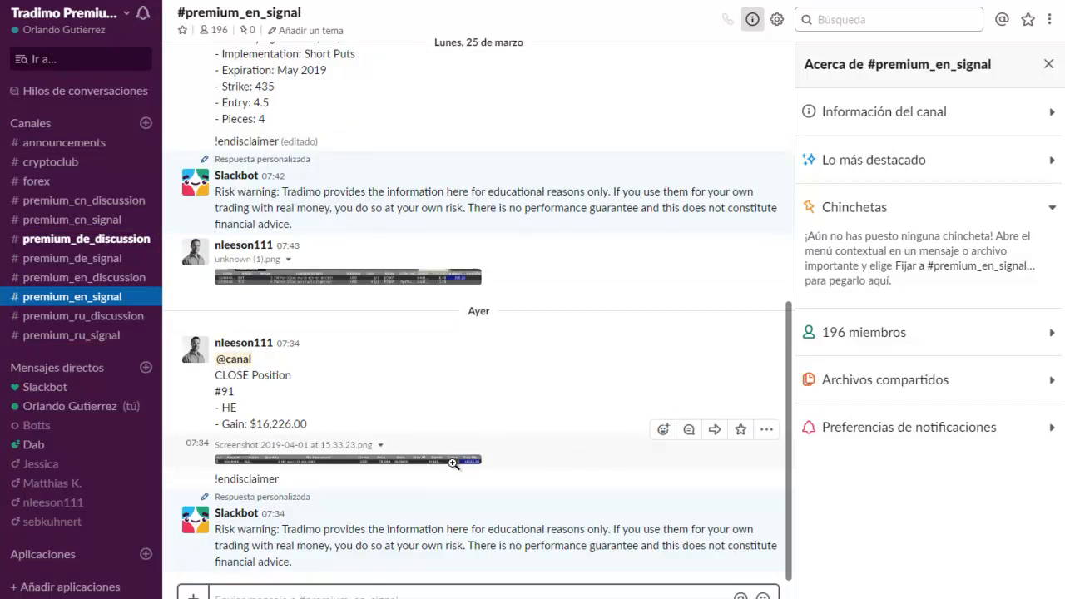
left_click(347, 460)
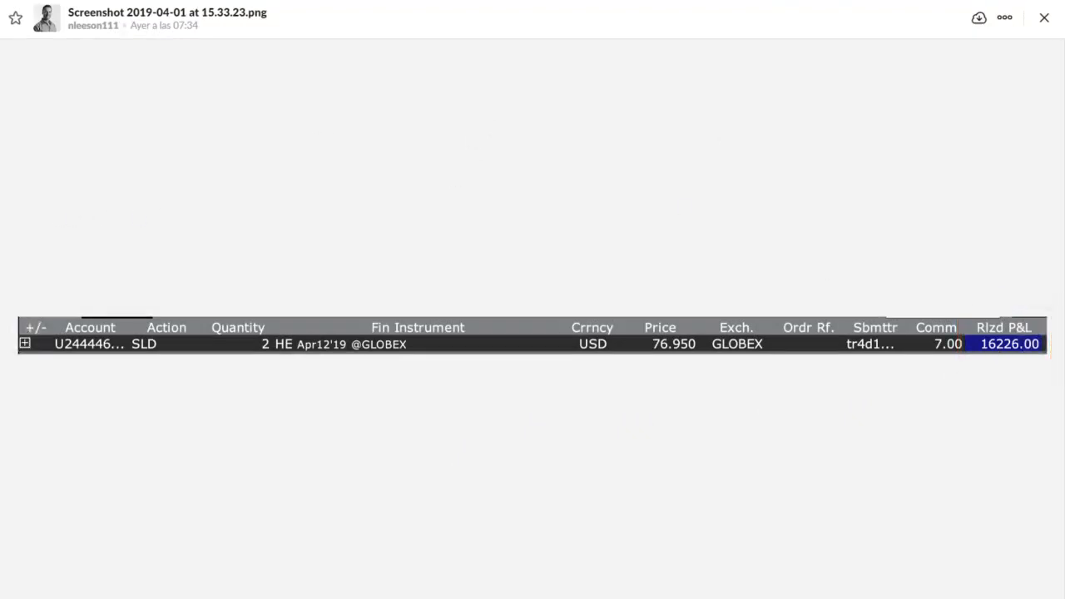
mouse_move(1045, 18)
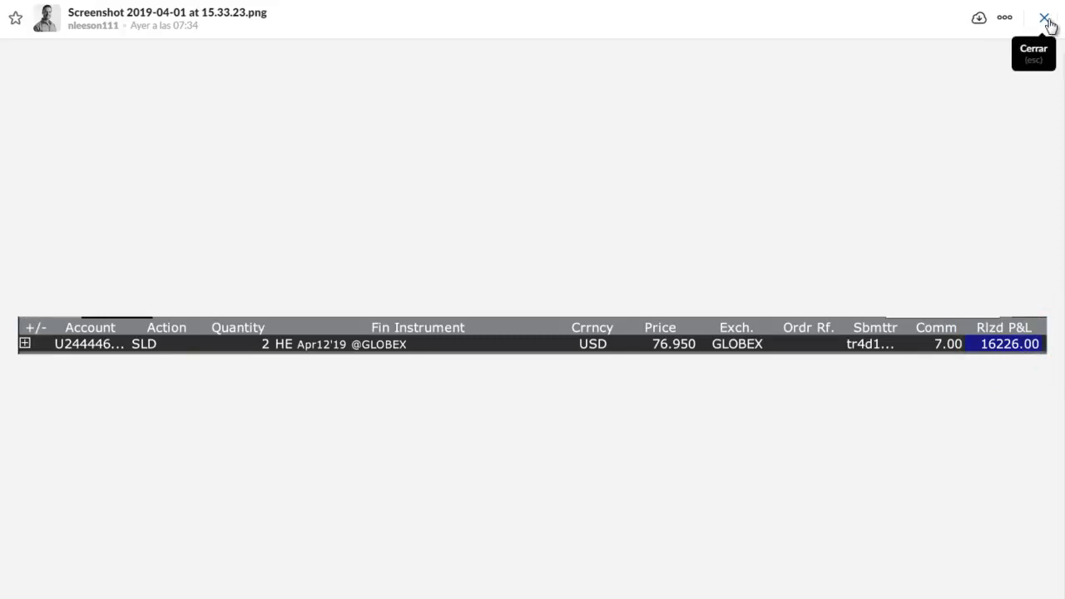
Close the full-size screenshot viewer to return to #premium_en_signal.
left_click(1046, 18)
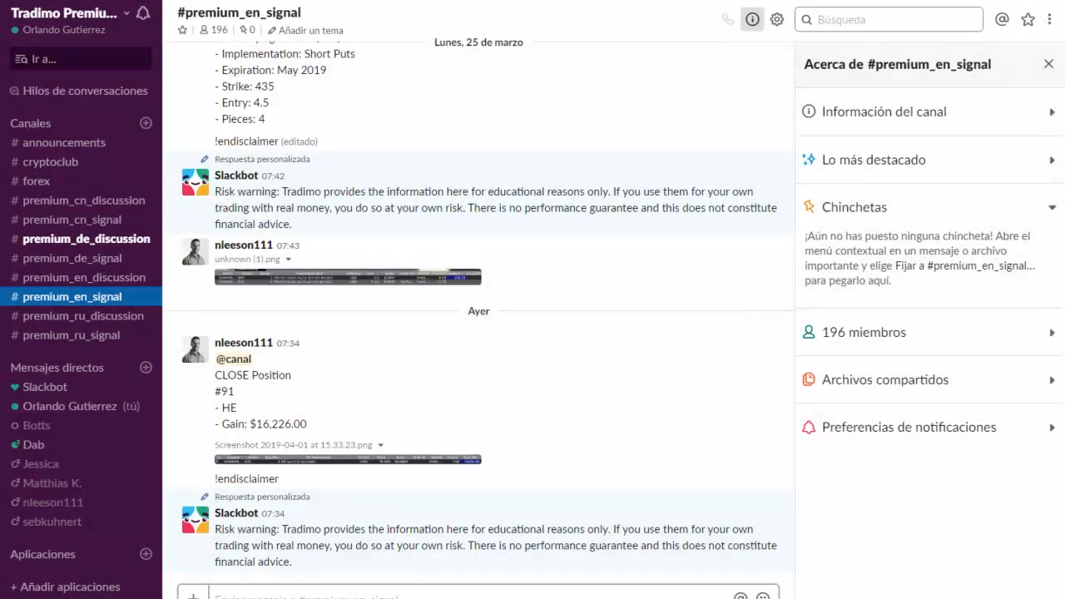